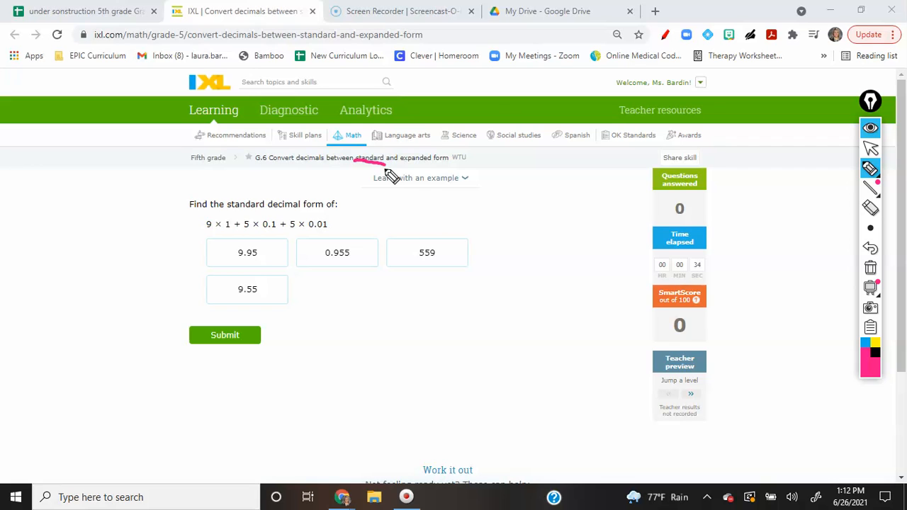
{"action": "mouse_move", "coordinate": [622, 215]}
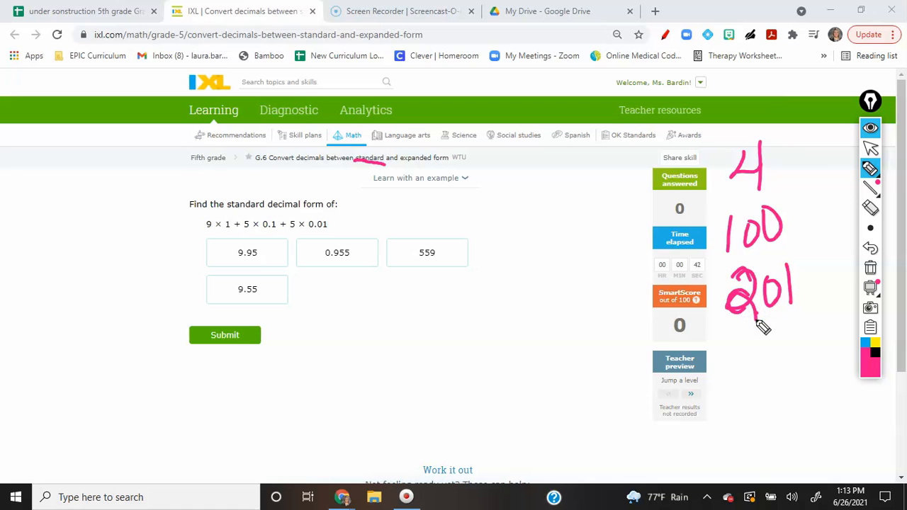
{"action": "mouse_move", "coordinate": [871, 209]}
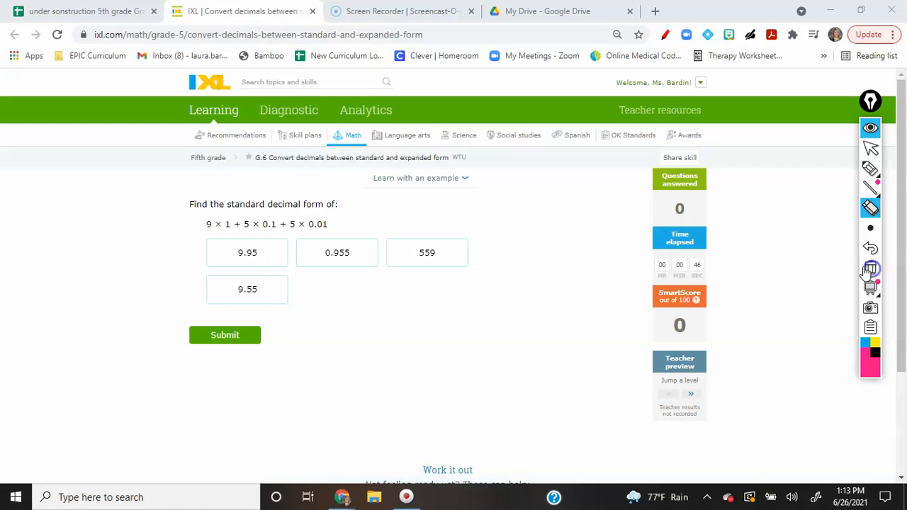
Step: Underline 'expanded form' in the skill title with the screen-annotation pen
{"action": "left_click", "coordinate": [871, 168]}
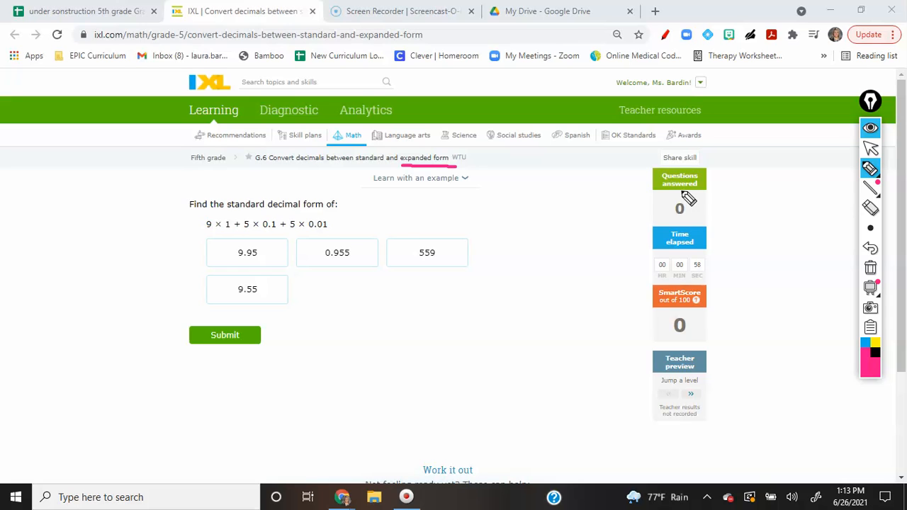
{"action": "left_click_drag", "start_coordinate": [736, 262], "coordinate": [741, 315]}
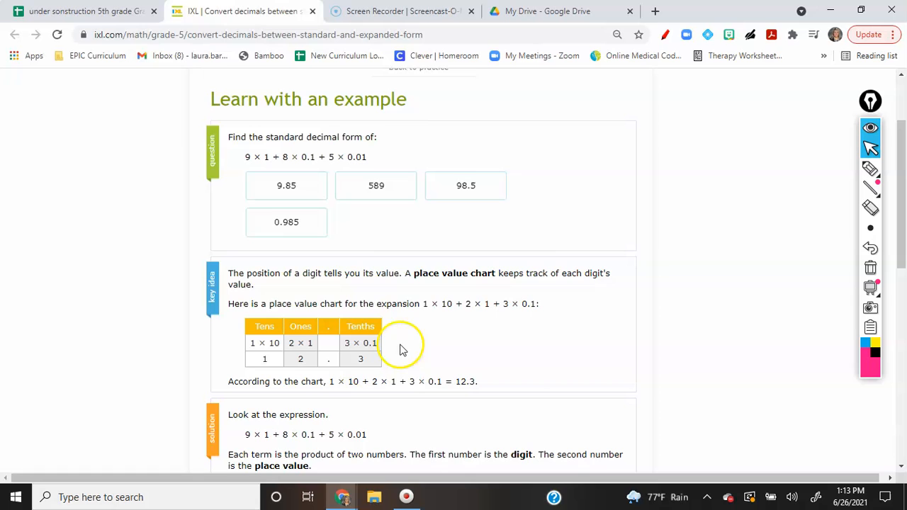
Step: Bring up the 'Learn with an example' worked example below the skill title
{"action": "left_click_drag", "start_coordinate": [413, 273], "coordinate": [503, 285]}
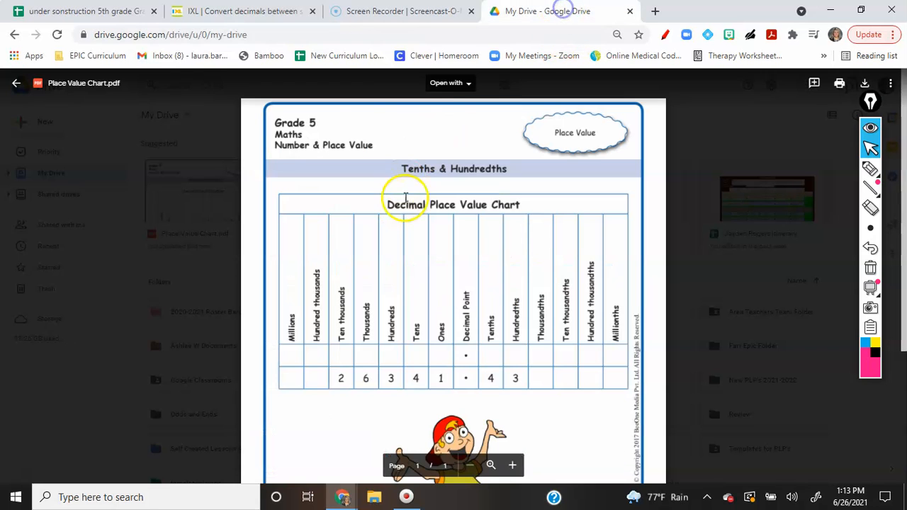
{"action": "mouse_move", "coordinate": [414, 403]}
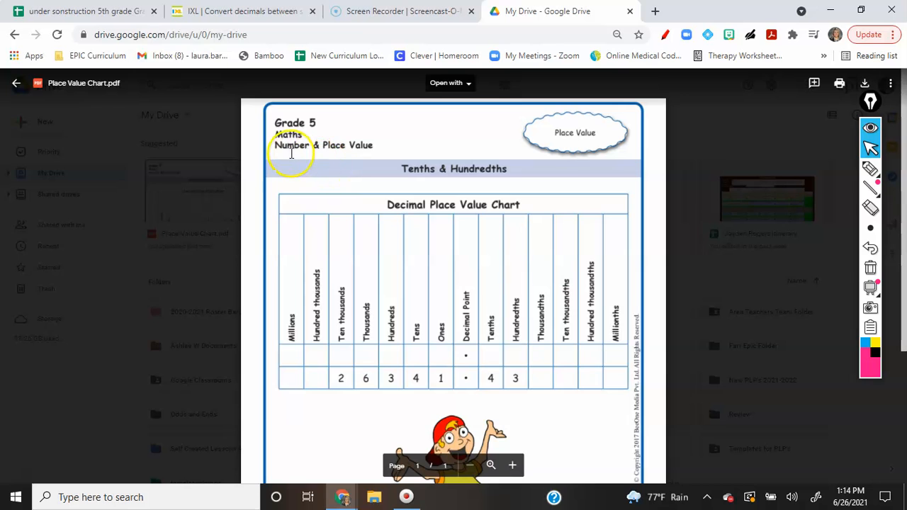
Step: View Place Value Chart.pdf from My Drive in the Google Drive preview
{"action": "left_click", "coordinate": [241, 10]}
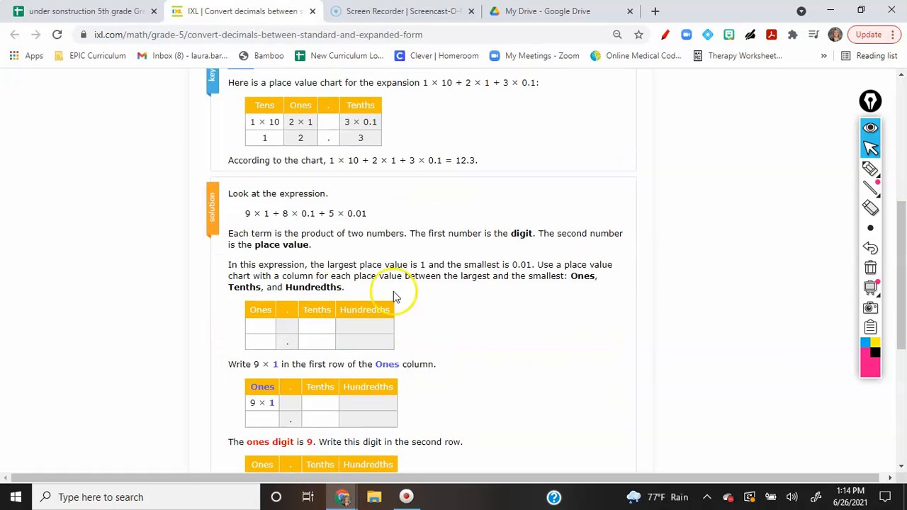
{"action": "mouse_move", "coordinate": [445, 255]}
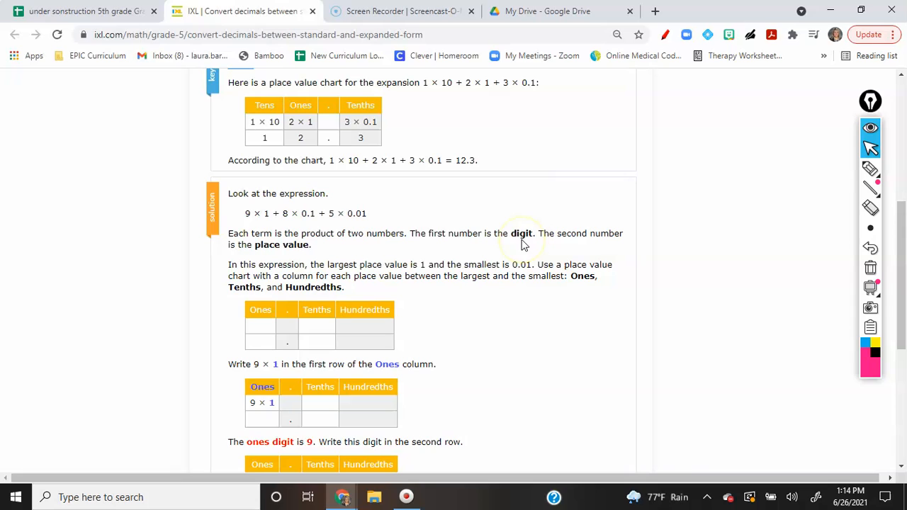
{"action": "mouse_move", "coordinate": [256, 330]}
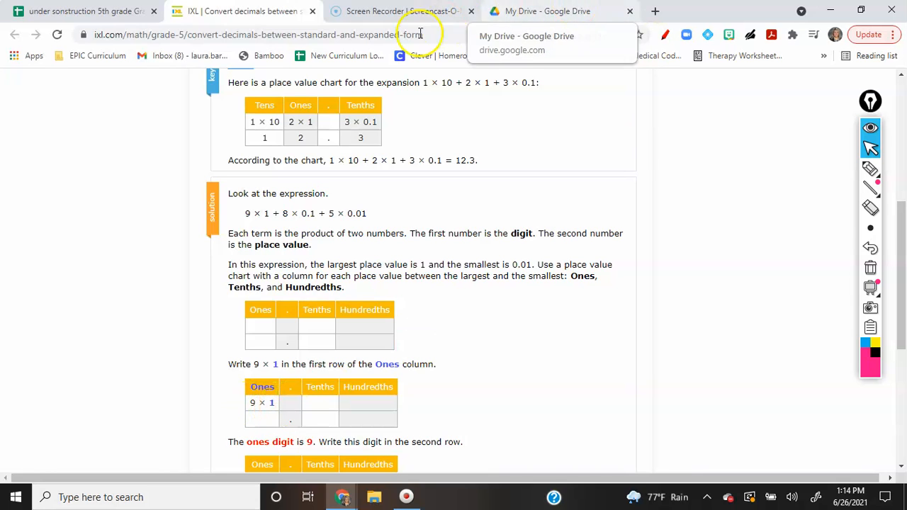
Step: Scroll through the solution down to 9 × 1 + 8 × 0.1 + 5 × 0.01 = 9.85
{"action": "scroll", "scroll_direction": "down", "scroll_amount": 3}
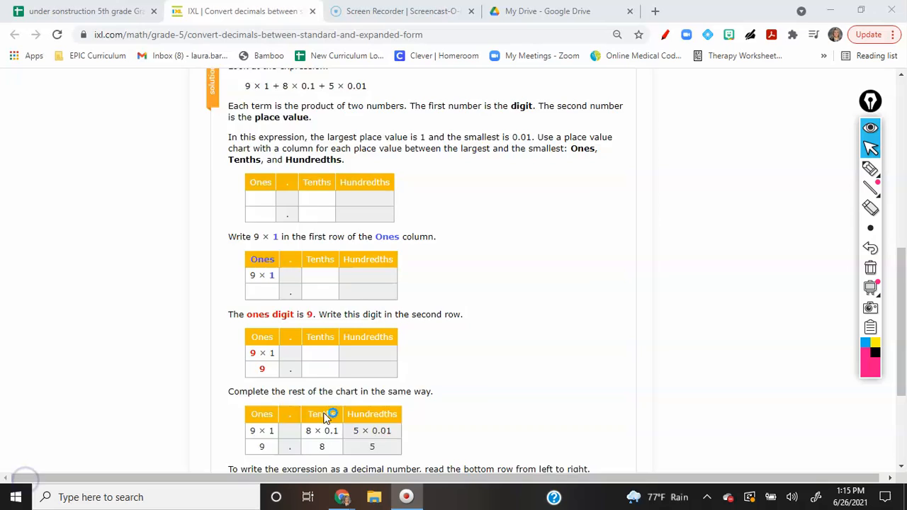
{"action": "scroll", "scroll_direction": "down", "scroll_amount": 3}
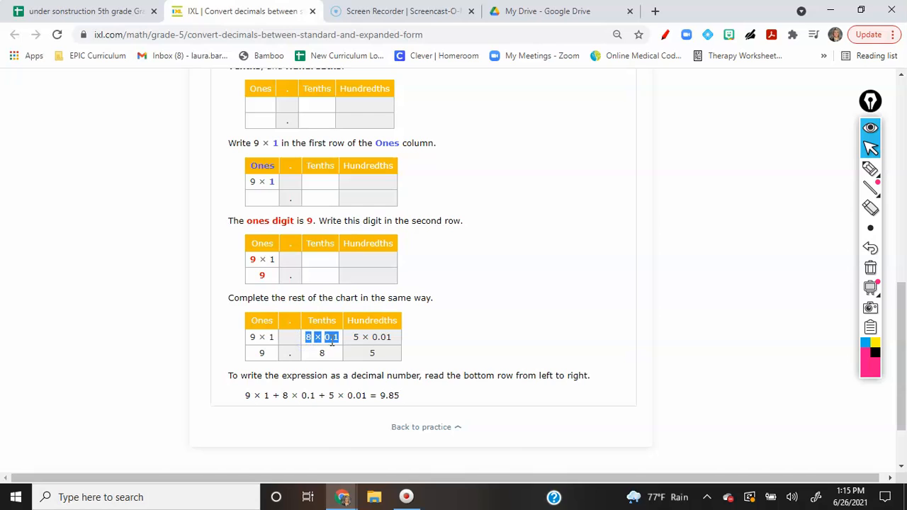
{"action": "mouse_move", "coordinate": [333, 347]}
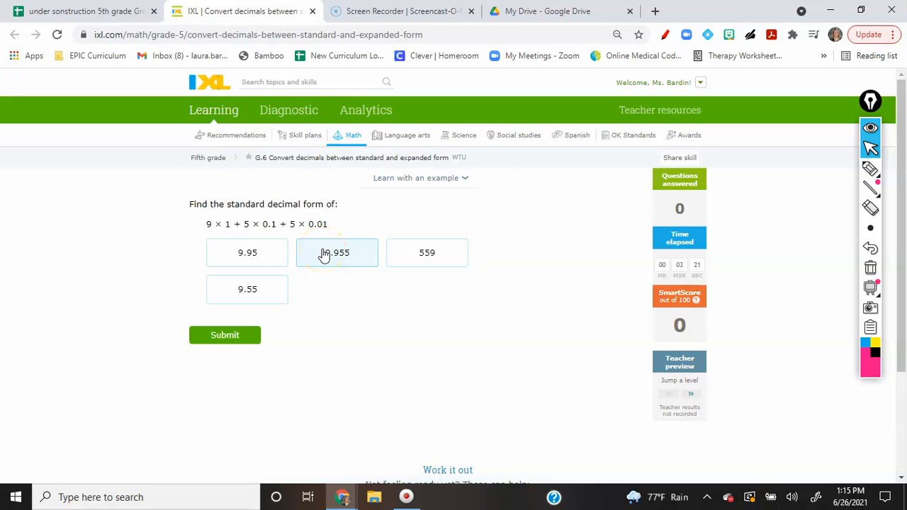
Step: Underline each term of 9 × 1 + 5 × 0.1 + 5 × 0.01 in pink
{"action": "left_click", "coordinate": [336, 252]}
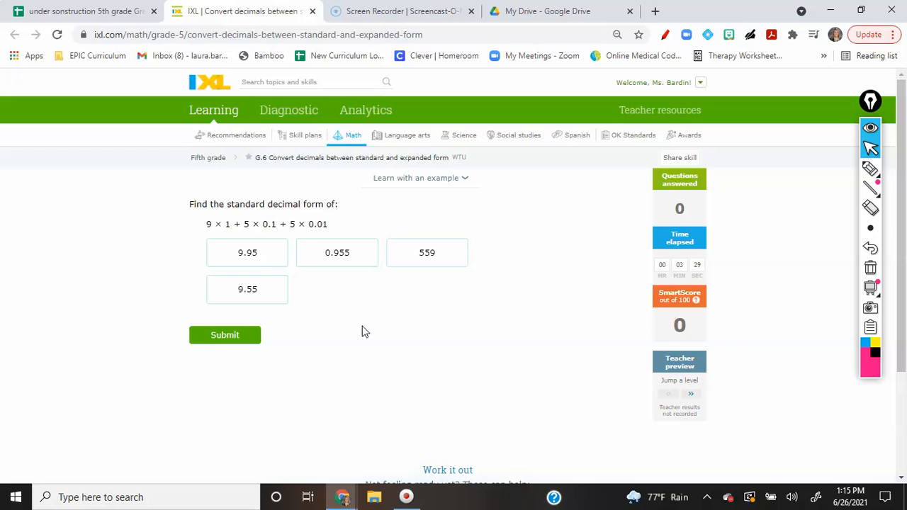
{"action": "mouse_move", "coordinate": [327, 332]}
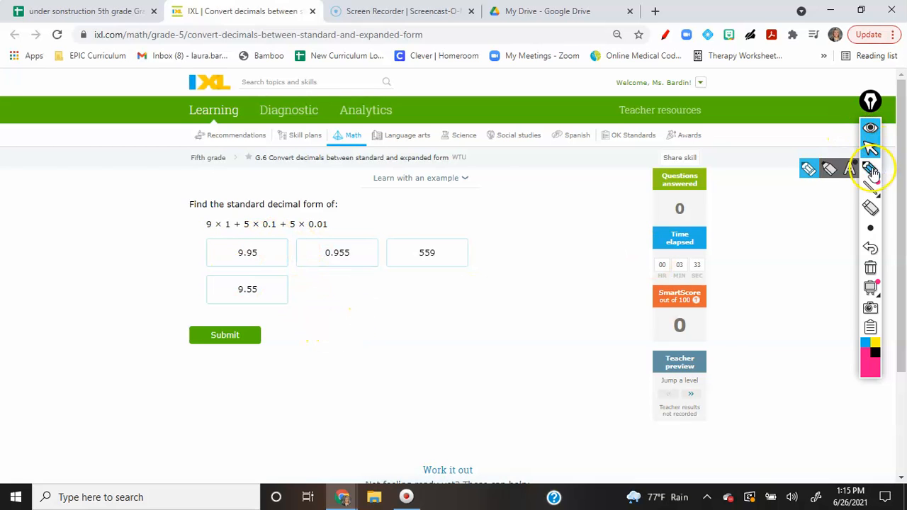
{"action": "left_click", "coordinate": [870, 168]}
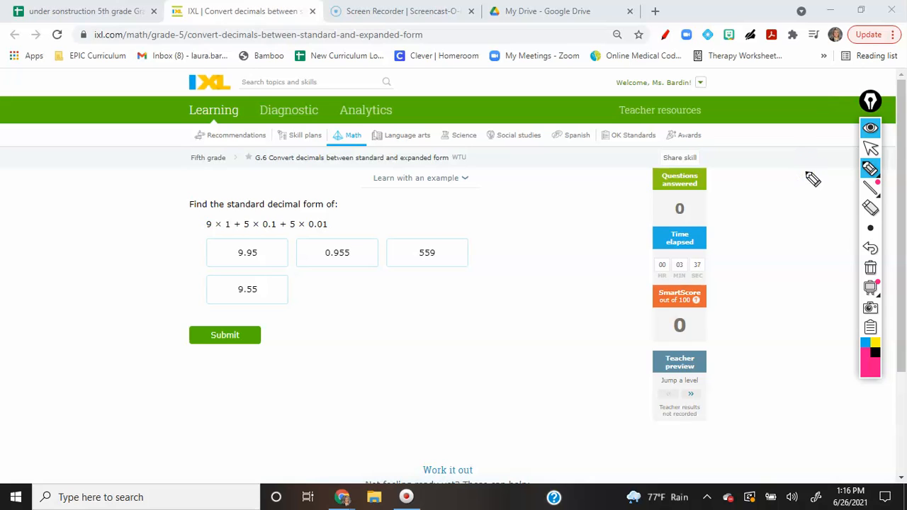
{"action": "left_click_drag", "start_coordinate": [206, 232], "coordinate": [255, 234]}
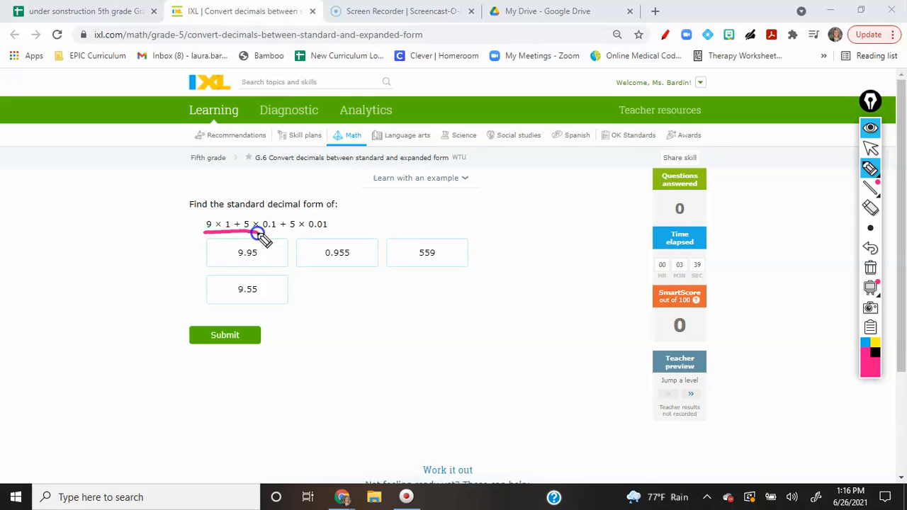
{"action": "left_click_drag", "start_coordinate": [256, 232], "coordinate": [333, 234]}
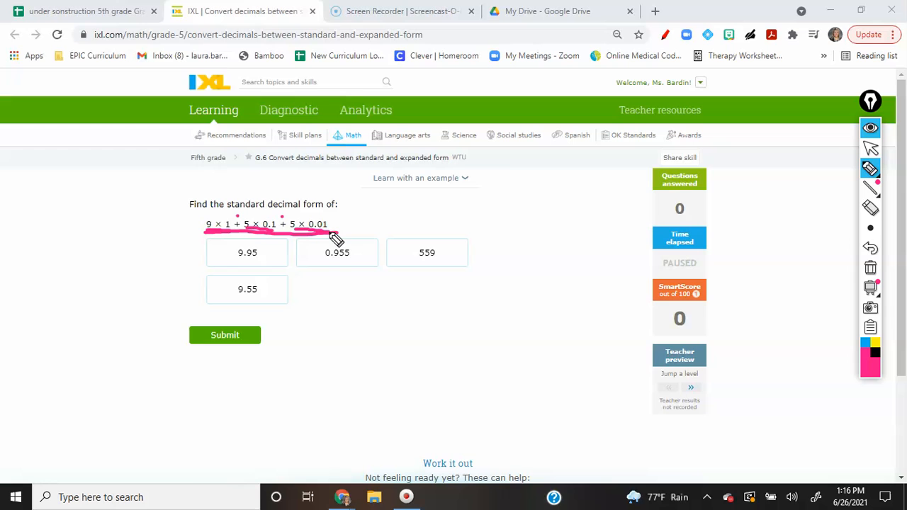
{"action": "mouse_move", "coordinate": [871, 149]}
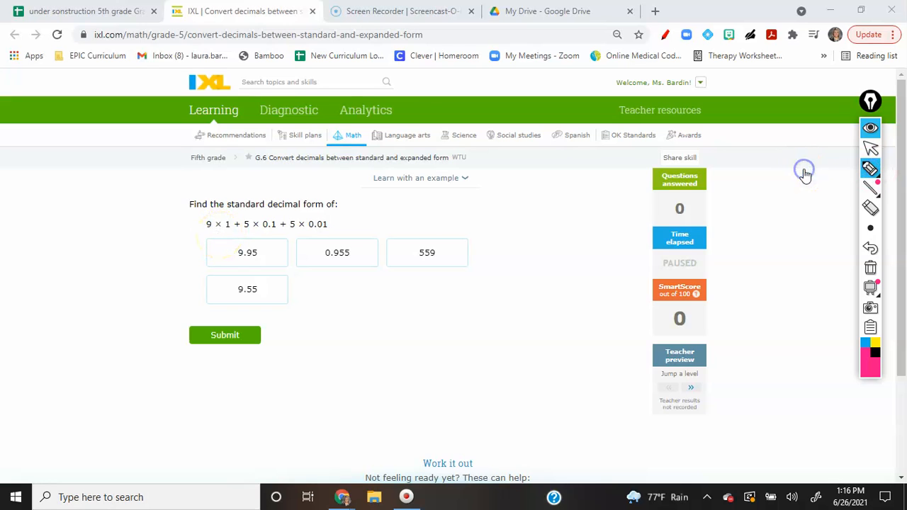
Step: Circle the 0.1 term and write 0.5 below 9. beside the question
{"action": "left_click_drag", "start_coordinate": [511, 213], "coordinate": [524, 255]}
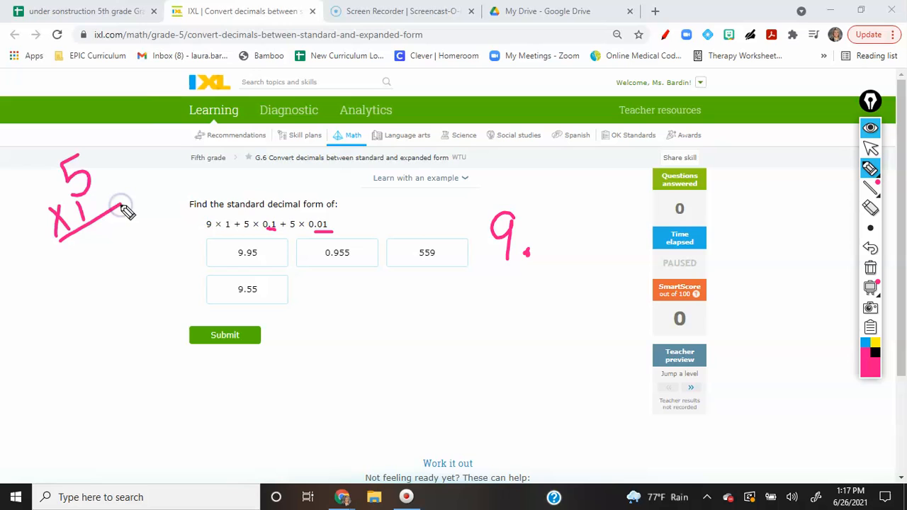
{"action": "left_click_drag", "start_coordinate": [124, 209], "coordinate": [106, 270]}
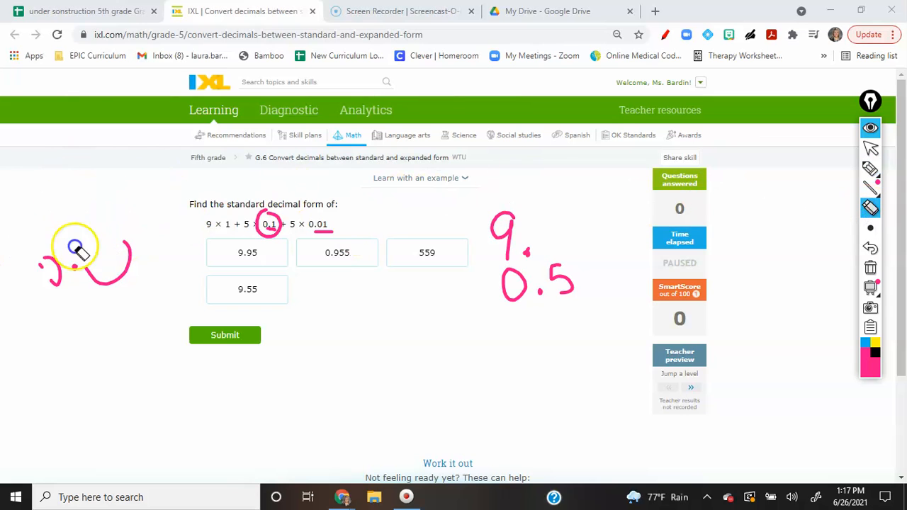
Step: Redo the place-value working, sum it, and submit 9.55 as the answer
{"action": "left_click", "coordinate": [872, 187]}
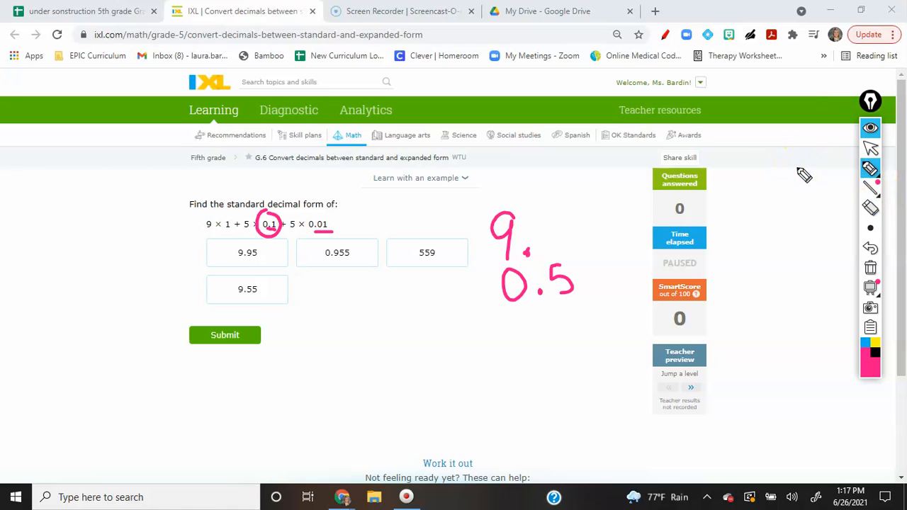
{"action": "left_click_drag", "start_coordinate": [71, 220], "coordinate": [92, 170]}
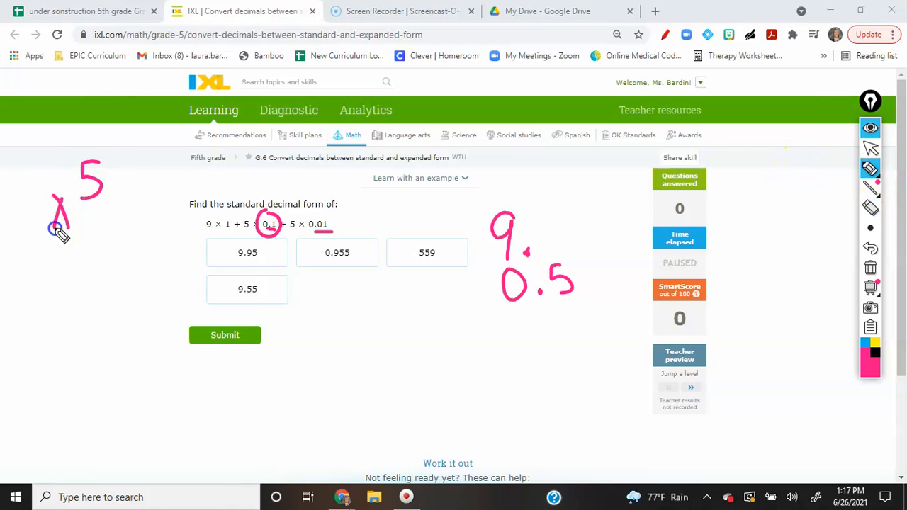
{"action": "left_click_drag", "start_coordinate": [60, 234], "coordinate": [103, 276]}
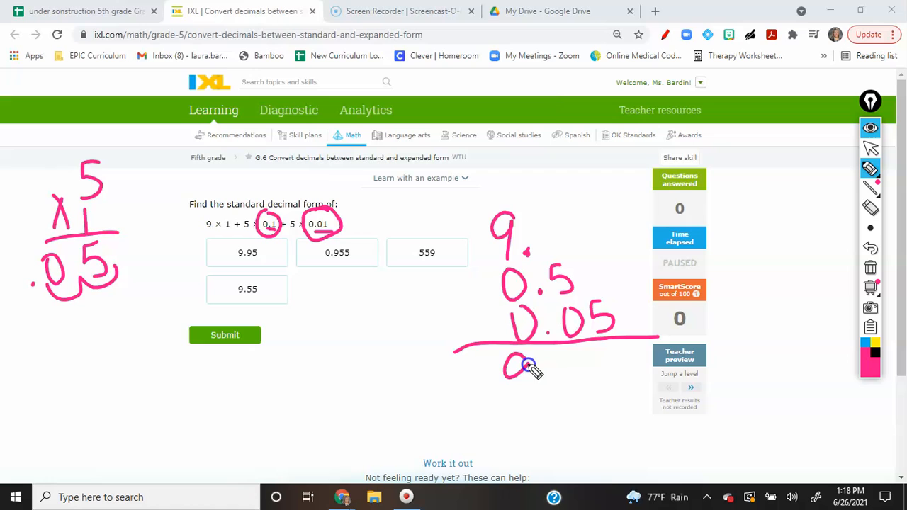
{"action": "left_click_drag", "start_coordinate": [513, 368], "coordinate": [603, 383]}
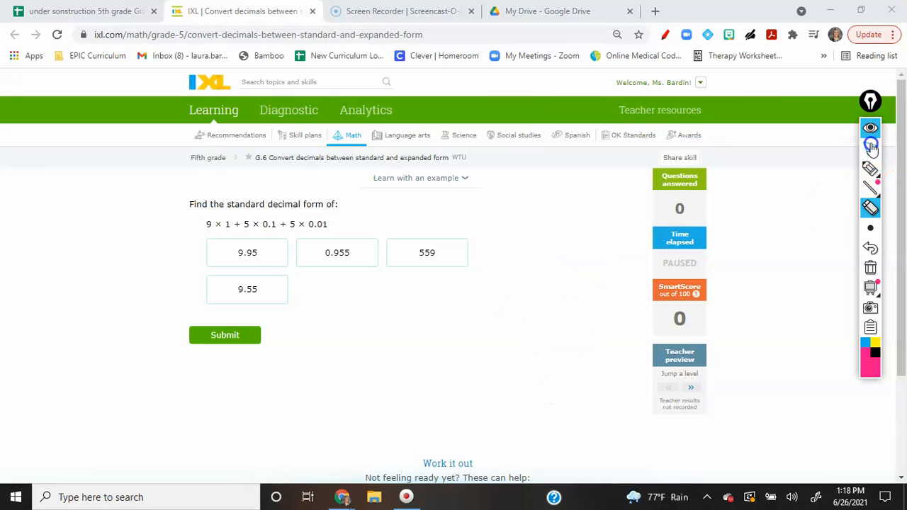
{"action": "left_click", "coordinate": [247, 289]}
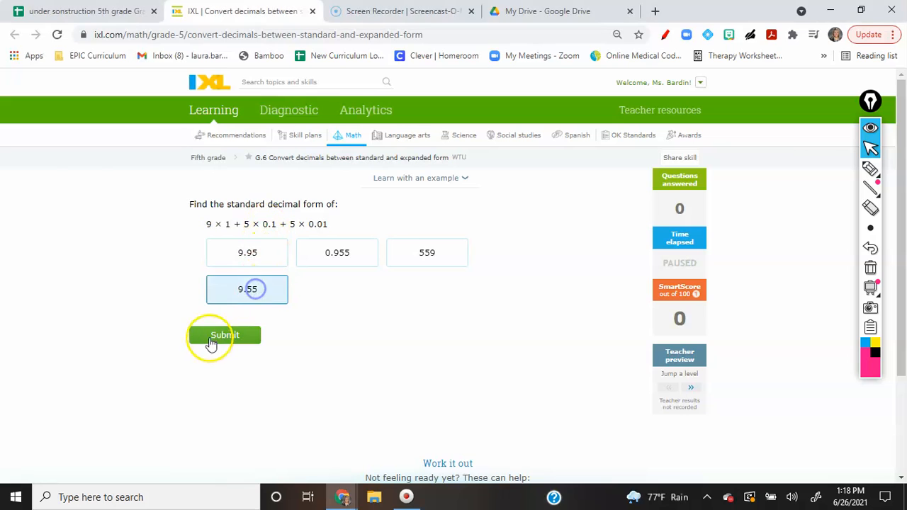
{"action": "left_click", "coordinate": [225, 334]}
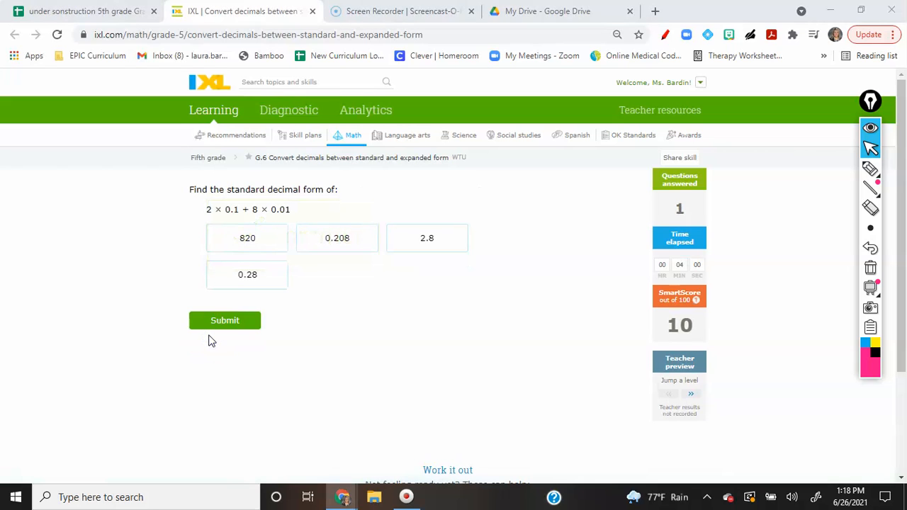
Step: Select the 0.28 answer tile for 2 × 0.1 + 8 × 0.01 and submit
{"action": "left_click", "coordinate": [247, 238]}
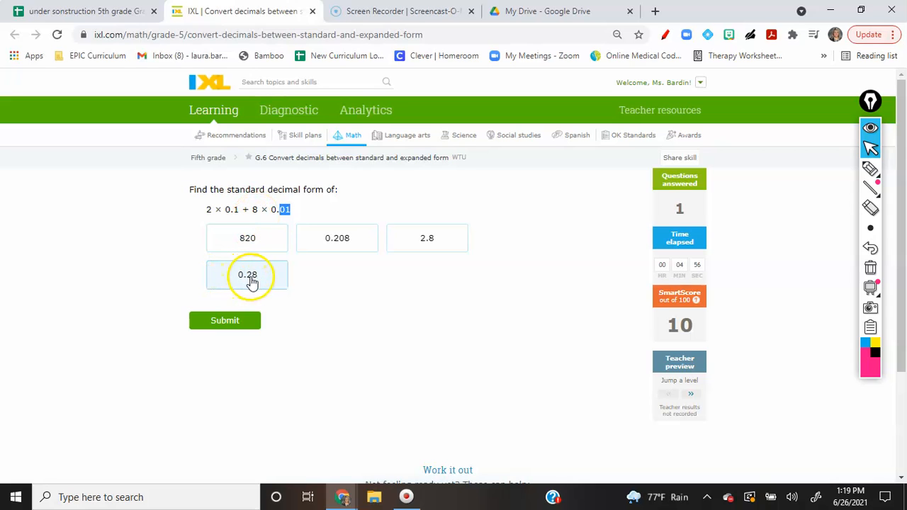
{"action": "left_click", "coordinate": [225, 320]}
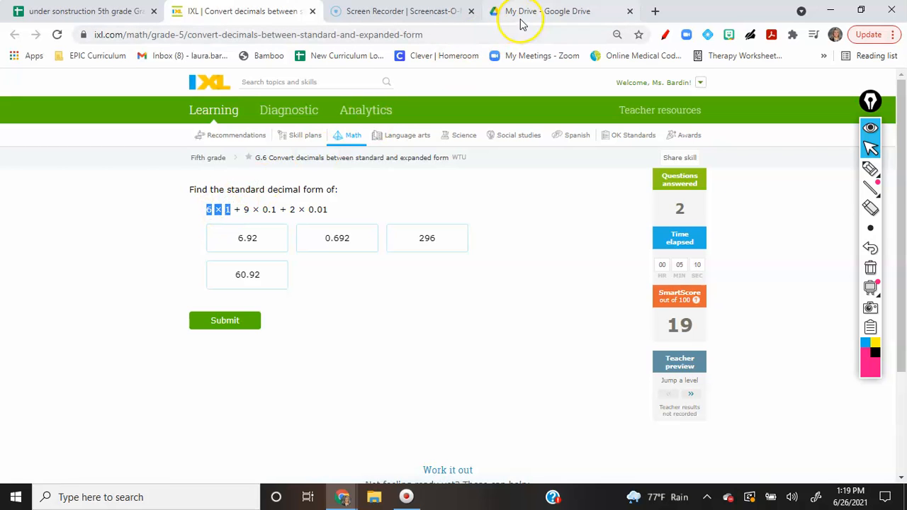
{"action": "left_click", "coordinate": [546, 12]}
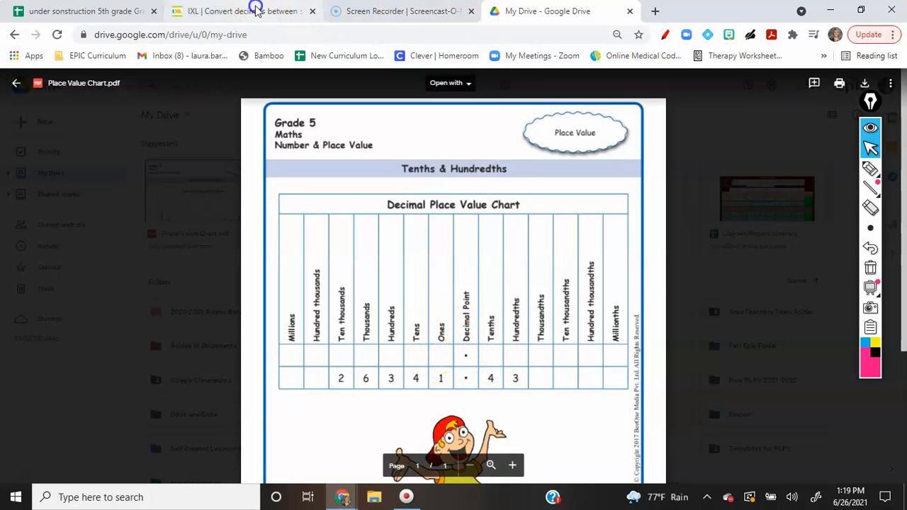
{"action": "left_click", "coordinate": [241, 11]}
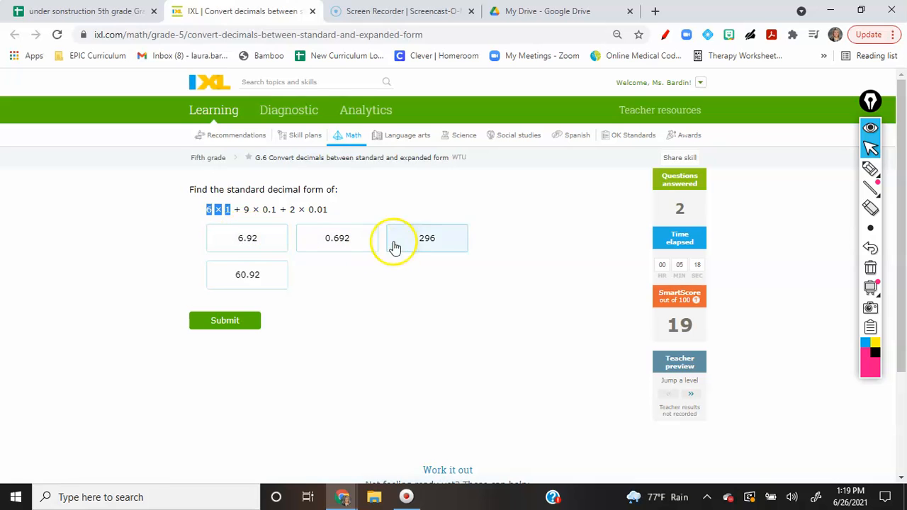
{"action": "mouse_move", "coordinate": [315, 238]}
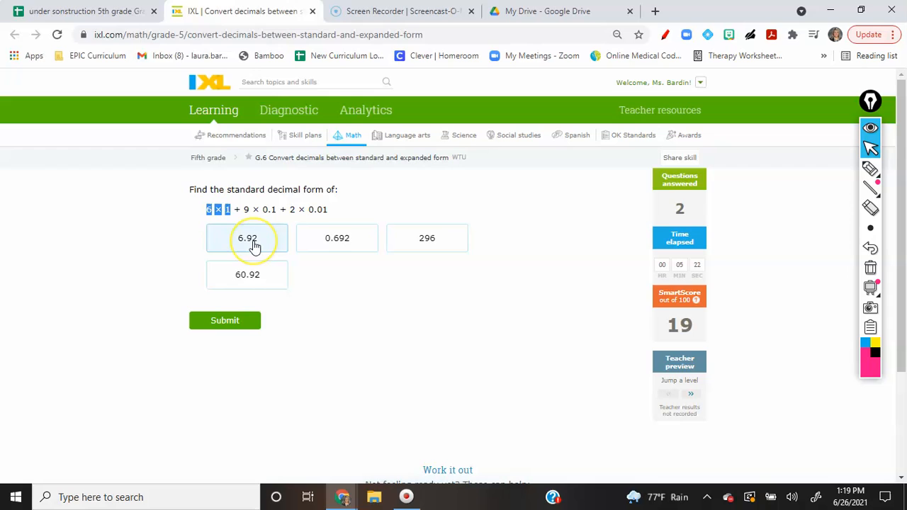
Step: Pick the 6.92 answer tile for the third question
{"action": "left_click", "coordinate": [247, 237]}
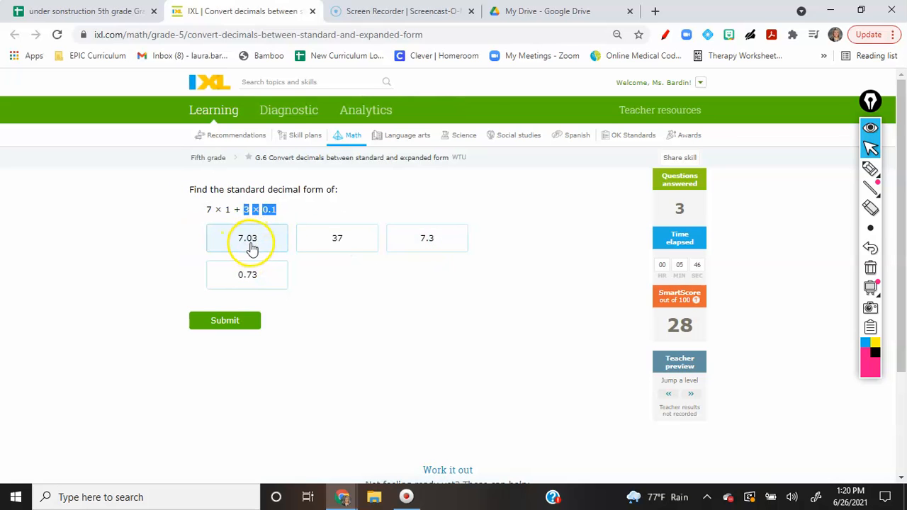
Step: Submit 6.92, then answer 7 × 1 + 3 × 0.1 with 7.3
{"action": "left_click", "coordinate": [427, 237]}
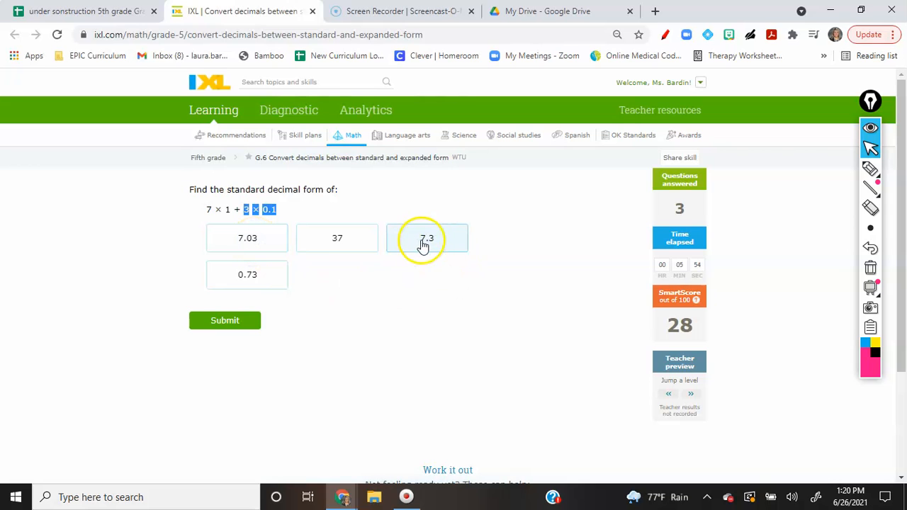
{"action": "mouse_move", "coordinate": [244, 216]}
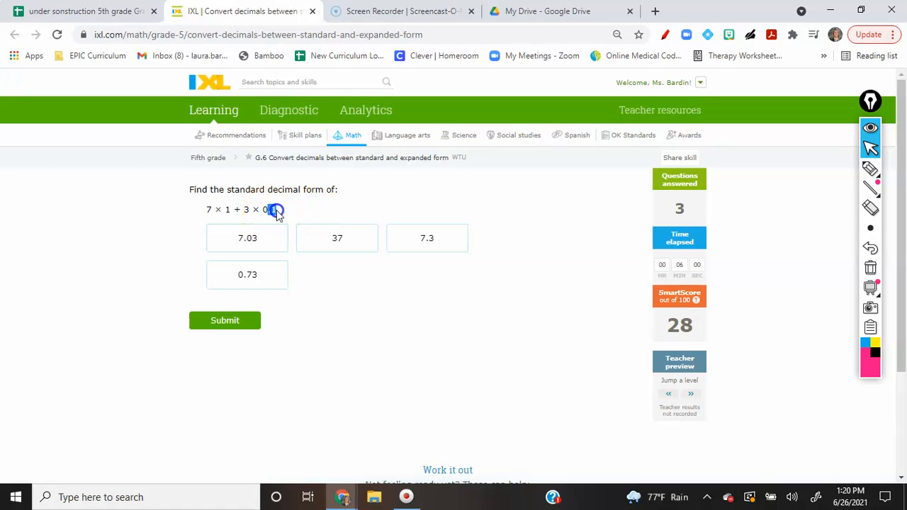
{"action": "left_click", "coordinate": [427, 238]}
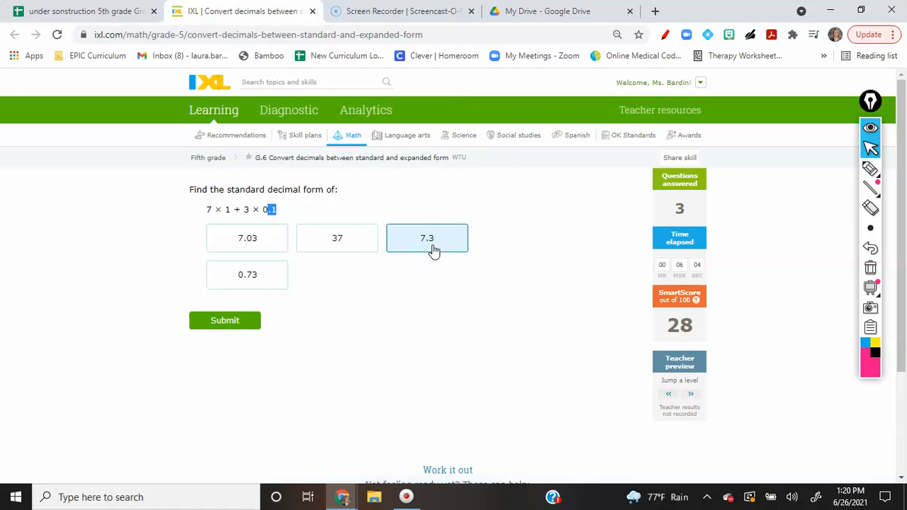
{"action": "left_click", "coordinate": [224, 321]}
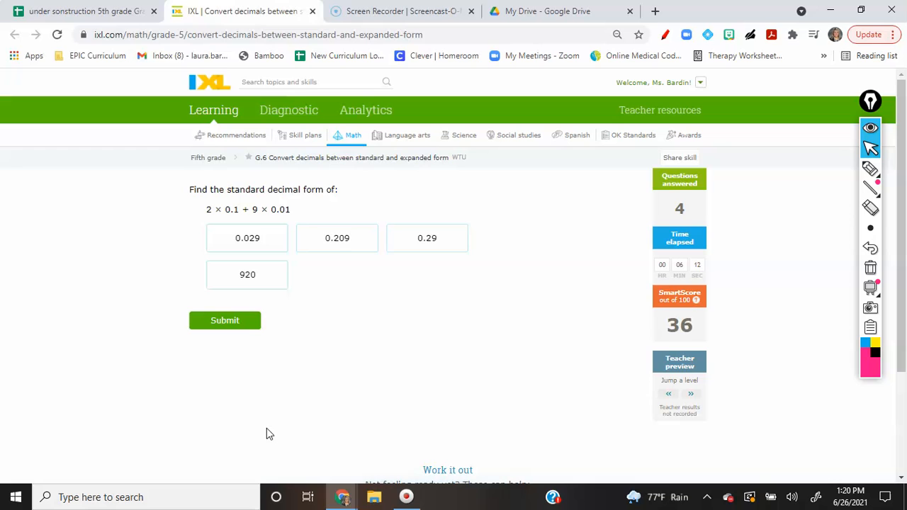
{"action": "mouse_move", "coordinate": [428, 172]}
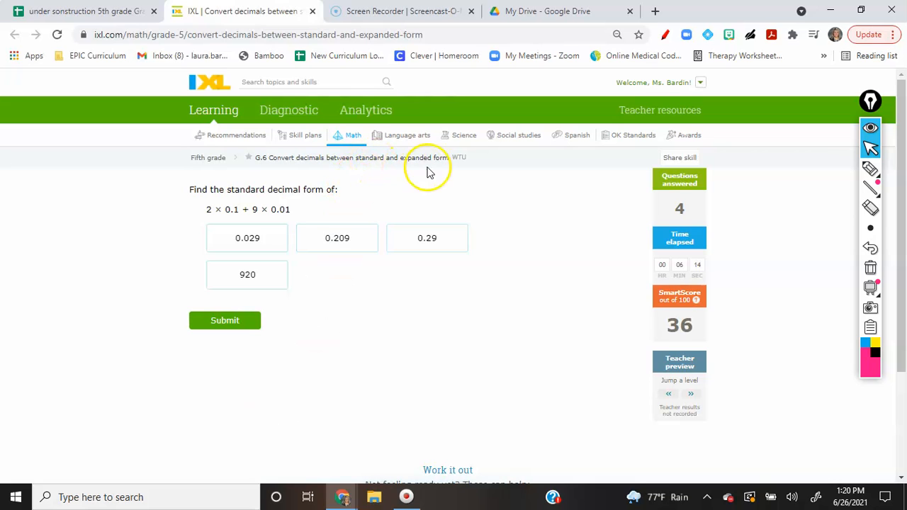